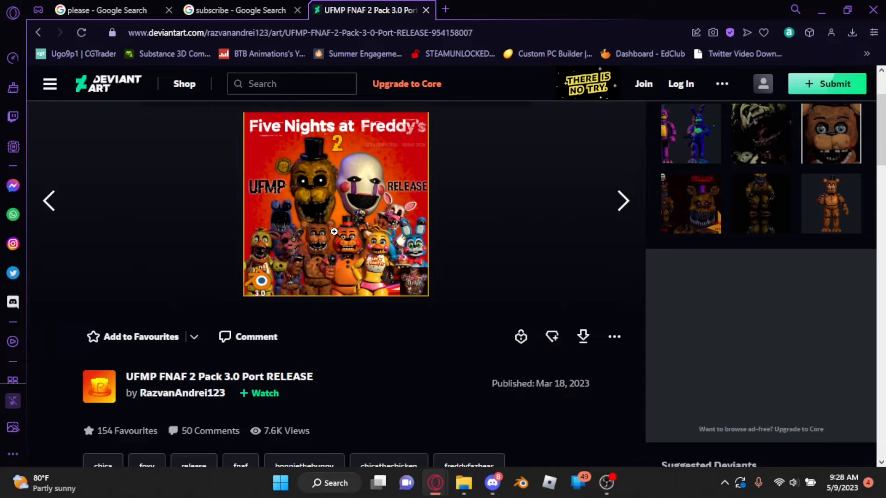
Follow the model pack's drive.google.com DOWNLOAD link from the DeviantArt description
scroll("down", 3)
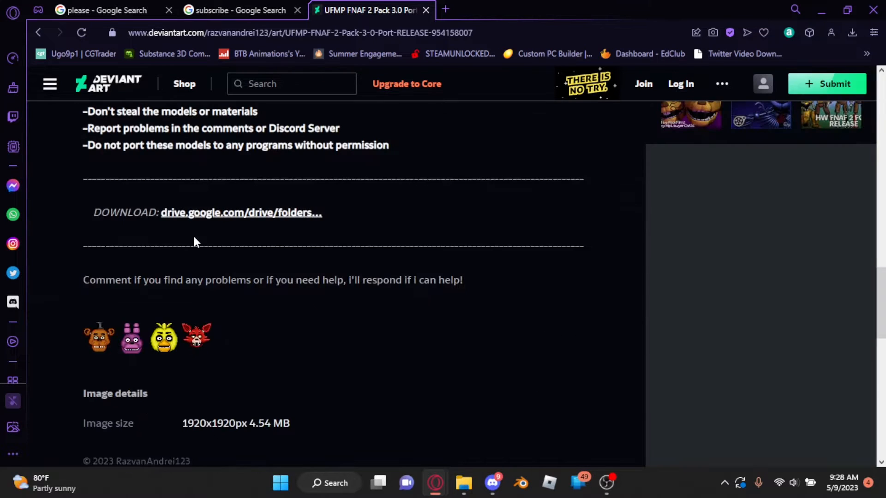
left_click(240, 212)
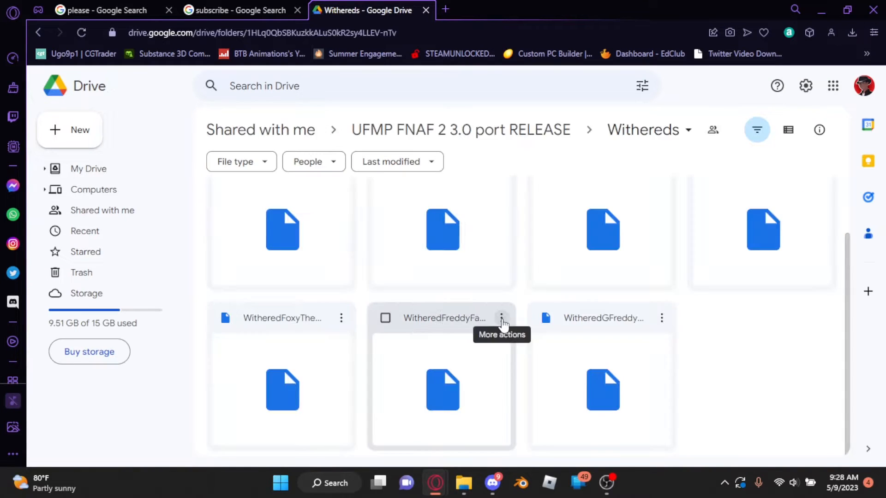
Download the Withered Freddy file via its More actions menu in the Withereds folder
left_click(385, 318)
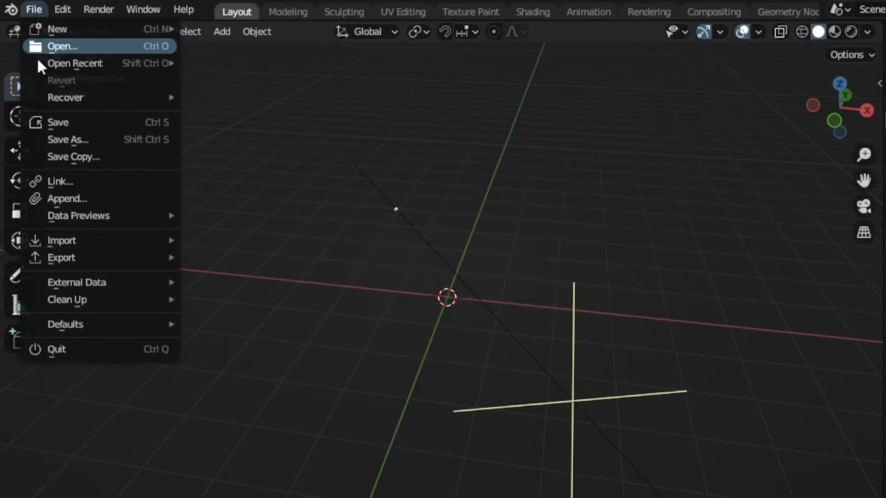
Import the microphone .fbx model and select its Weave_low part
left_click(62, 240)
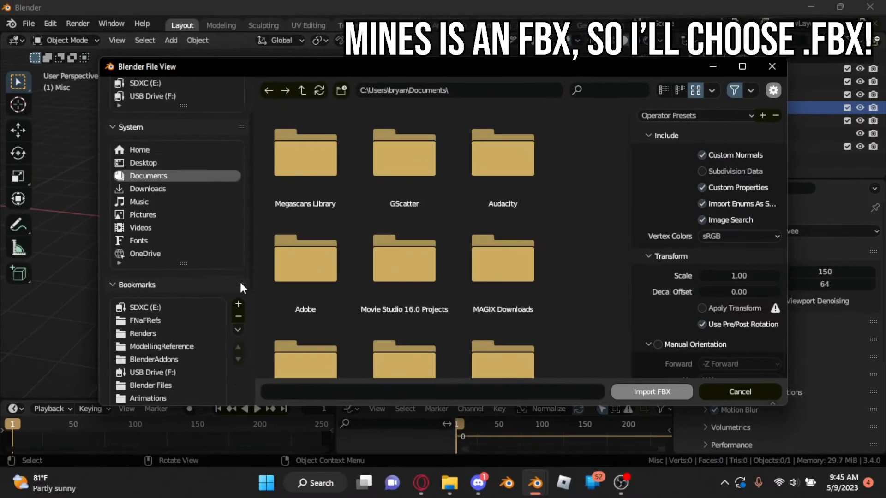
left_click(650, 391)
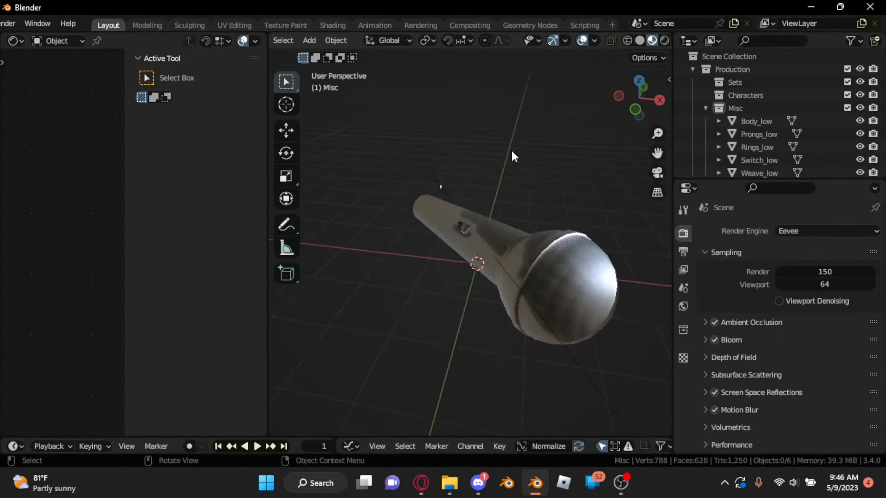
left_click(758, 173)
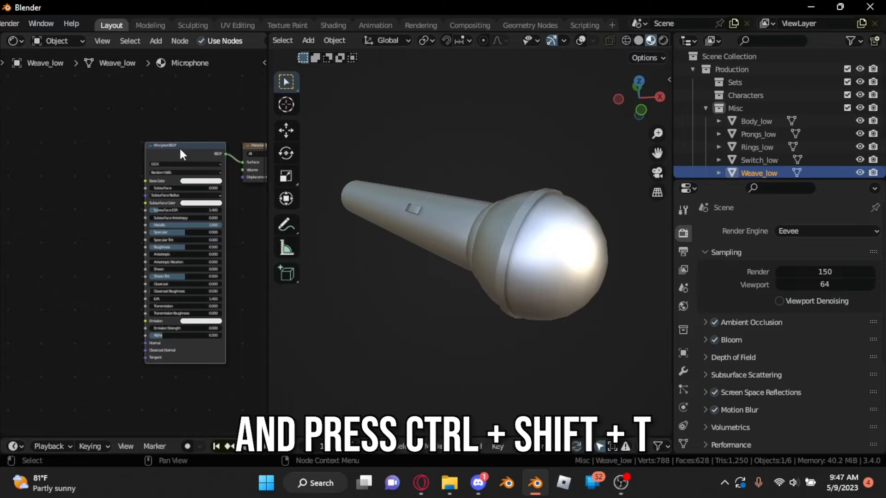
Run Principled Texture Setup on the BSDF node and browse to the microphone textures
key("ctrl+shift+t")
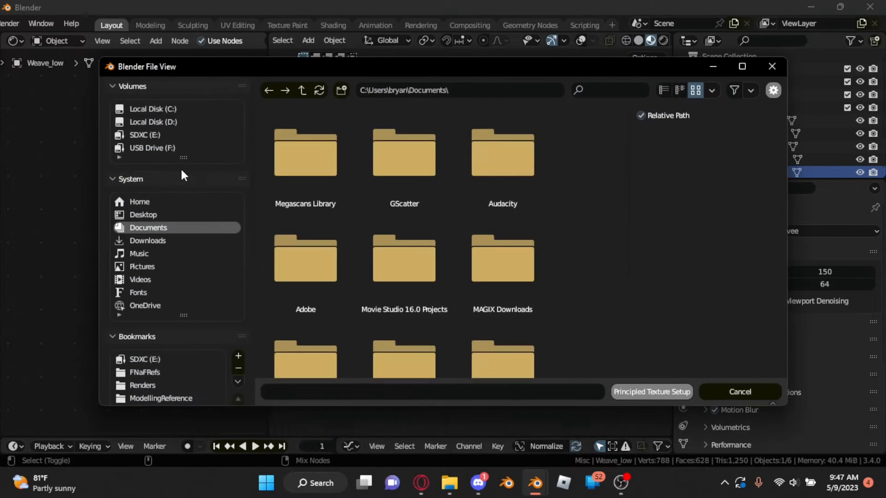
left_click(738, 391)
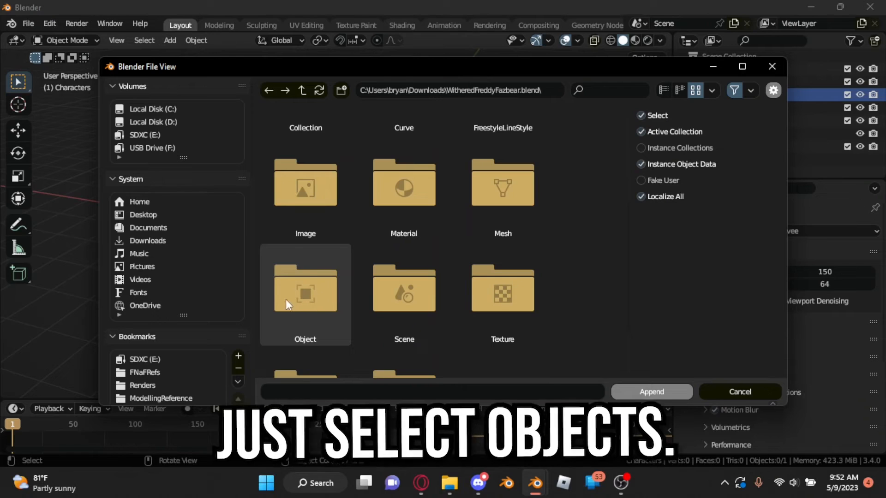
Select all collections (Cameras, Endo, Eye glows, Feet, Mask, Suit) in WitheredFreddyFazbear.blend
double_click(305, 294)
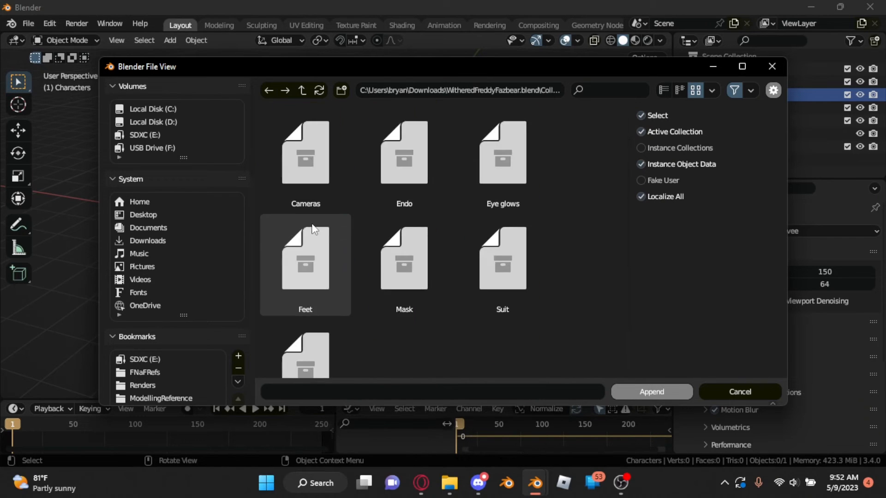
key("a")
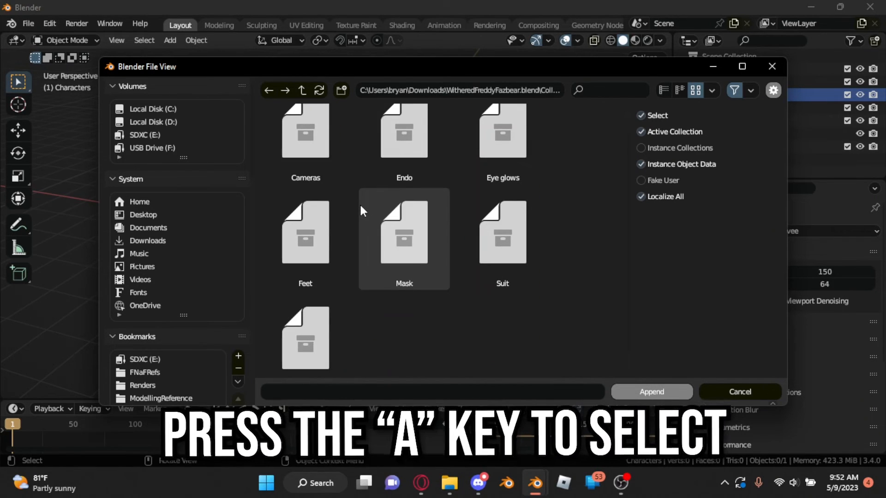